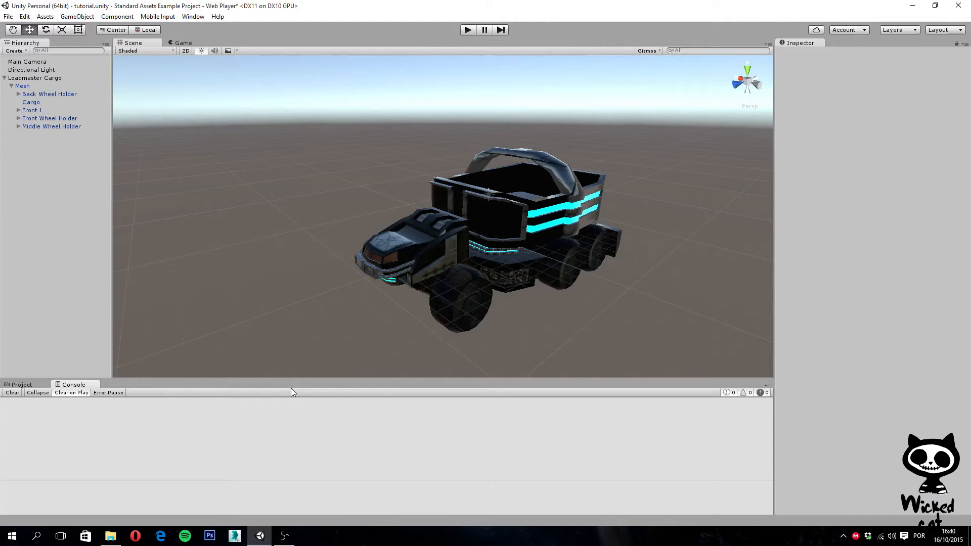
mouse_move(256, 413)
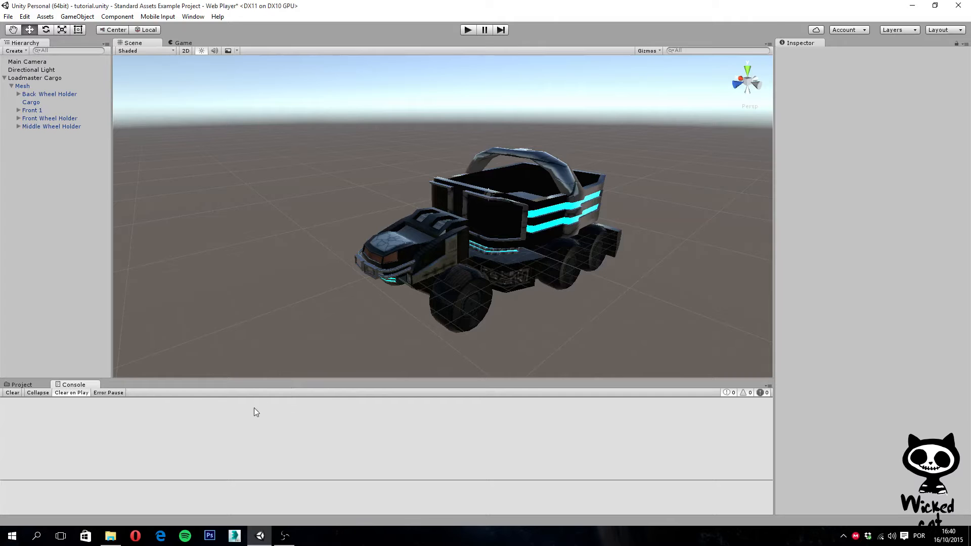
mouse_move(183, 388)
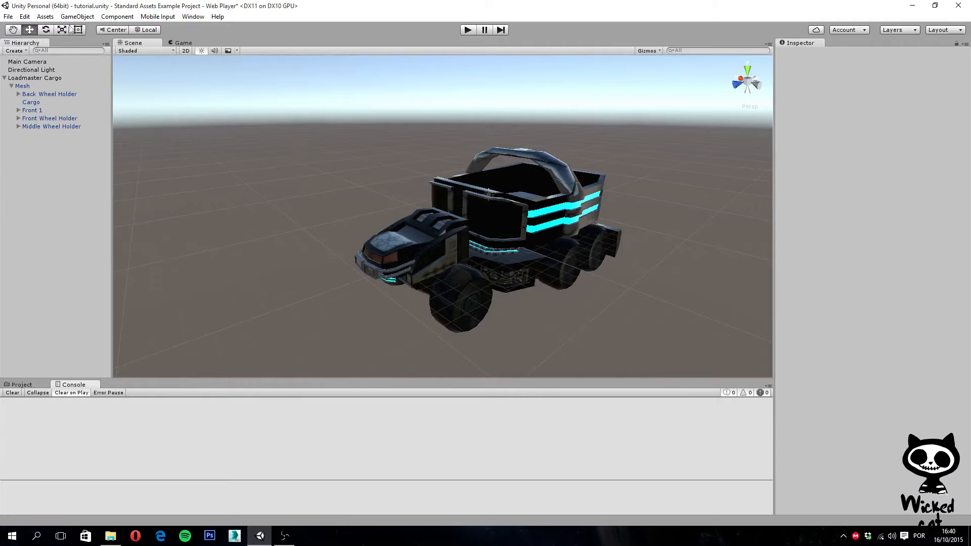
Add a Sphere and drag it up and to the left of the cargo truck
left_click(76, 16)
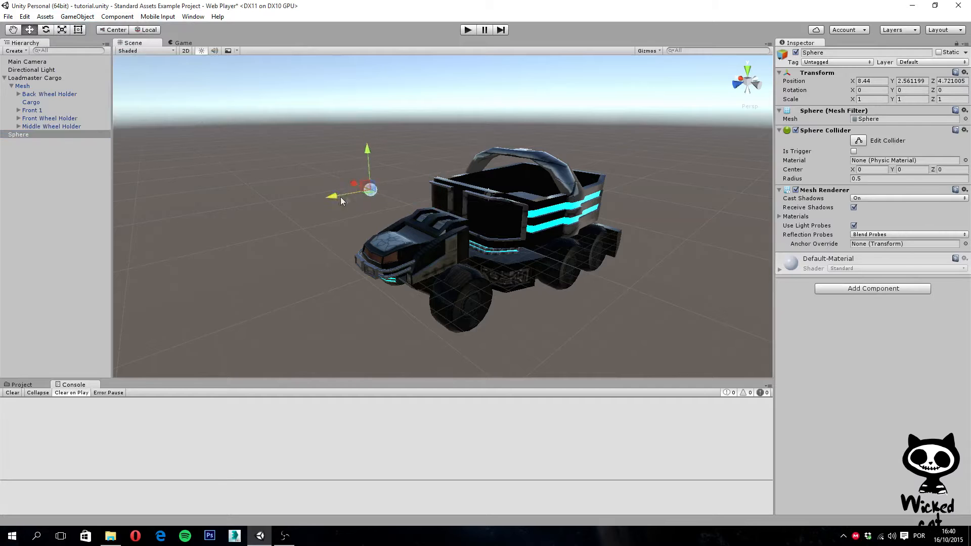
left_click_drag(368, 189, 295, 161)
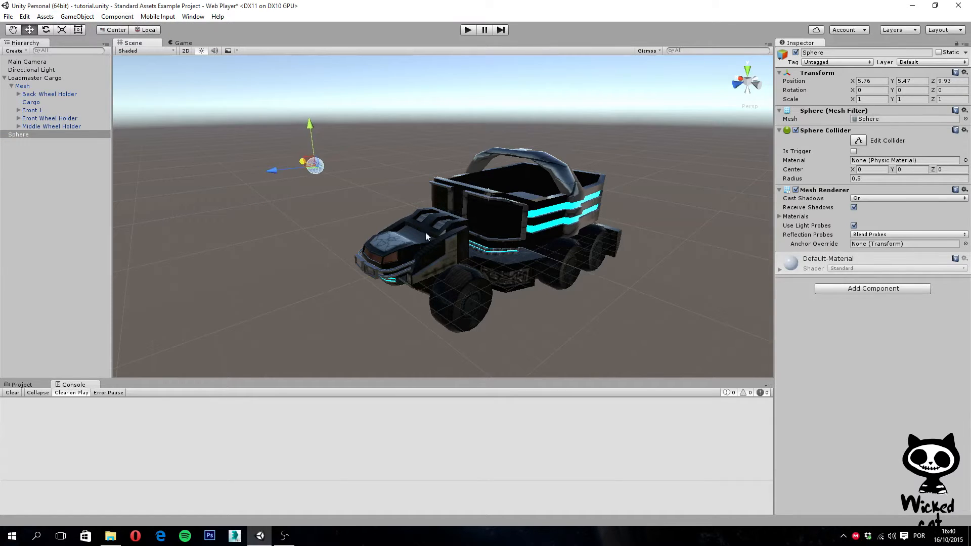
left_click(18, 134)
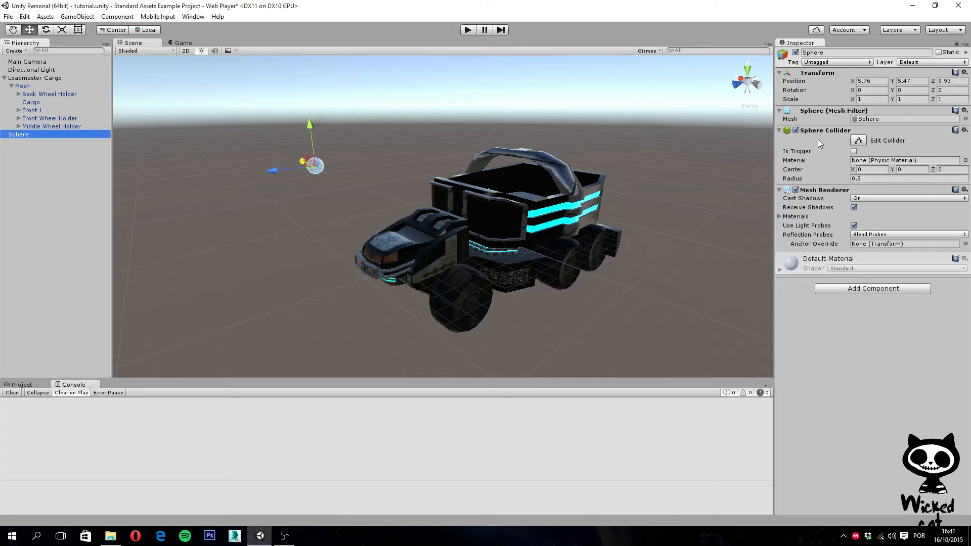
mouse_move(817, 142)
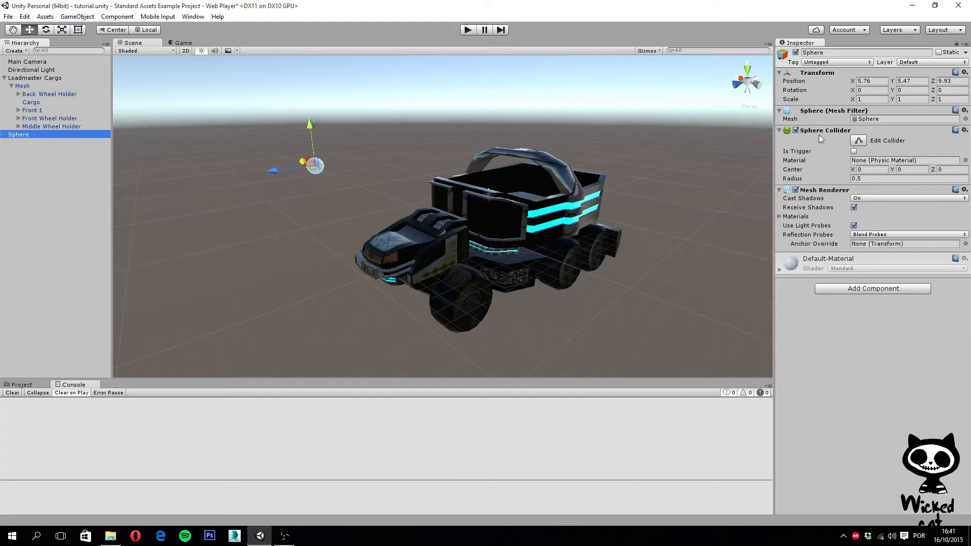
mouse_move(783, 145)
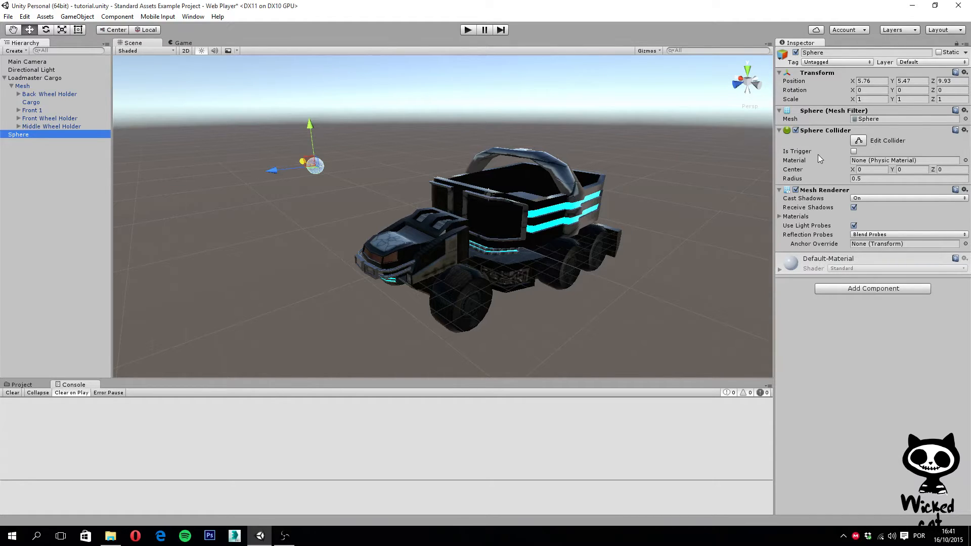
mouse_move(291, 145)
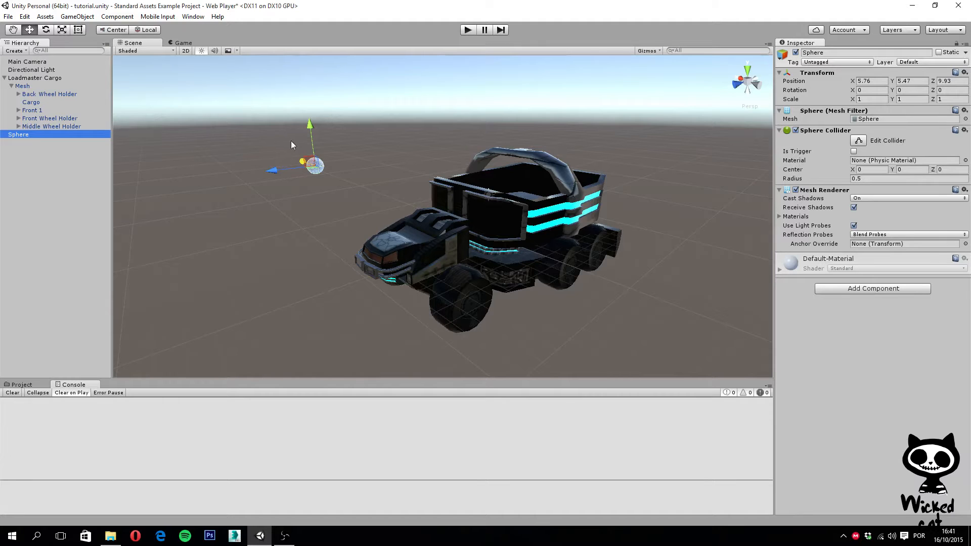
Select Cargo in the Hierarchy to show its Box Collider
left_click(31, 101)
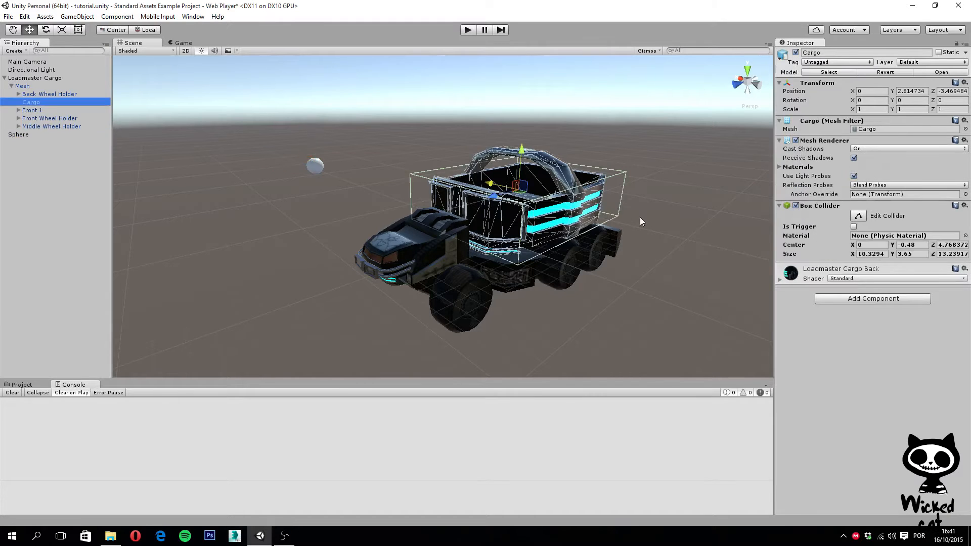
mouse_move(843, 260)
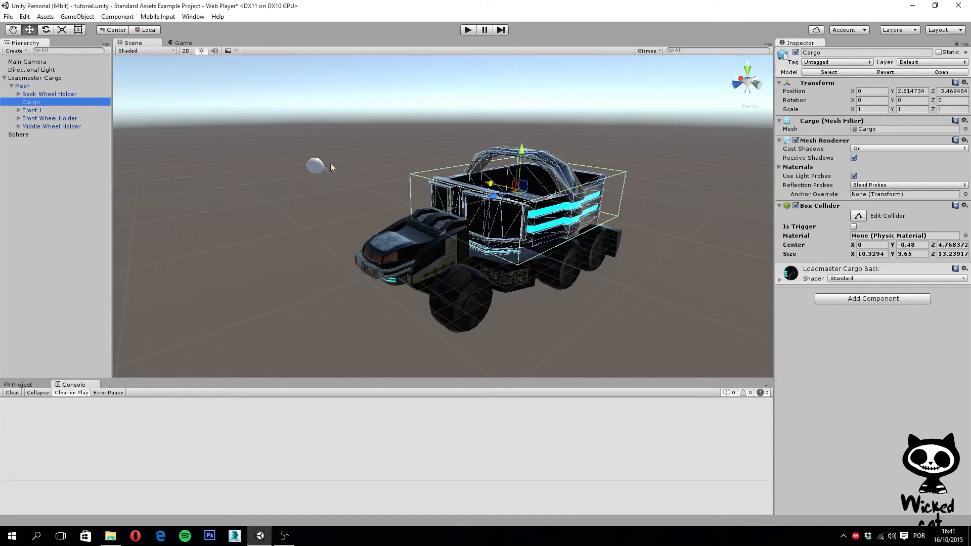
Return to the Sphere and set its Sphere Collider radius to 0.5
left_click(18, 134)
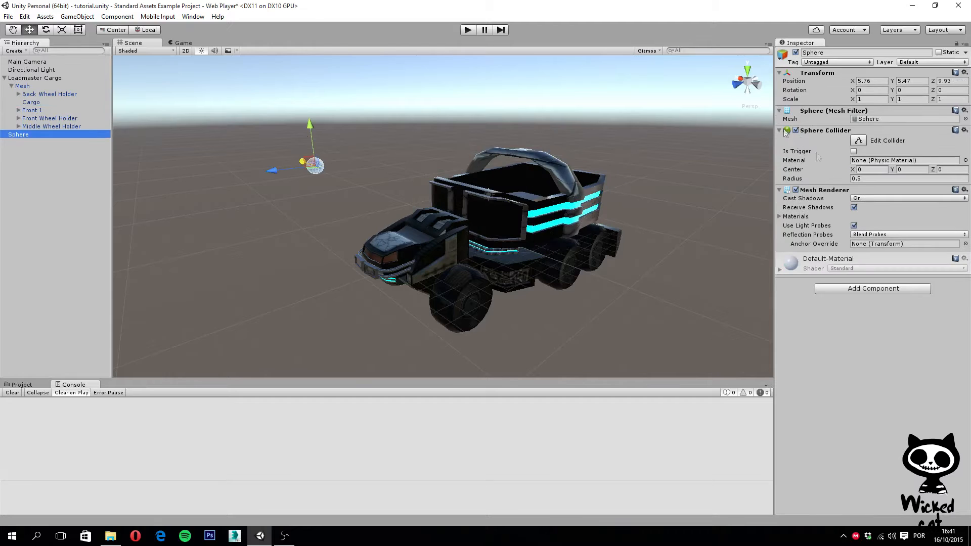
mouse_move(854, 178)
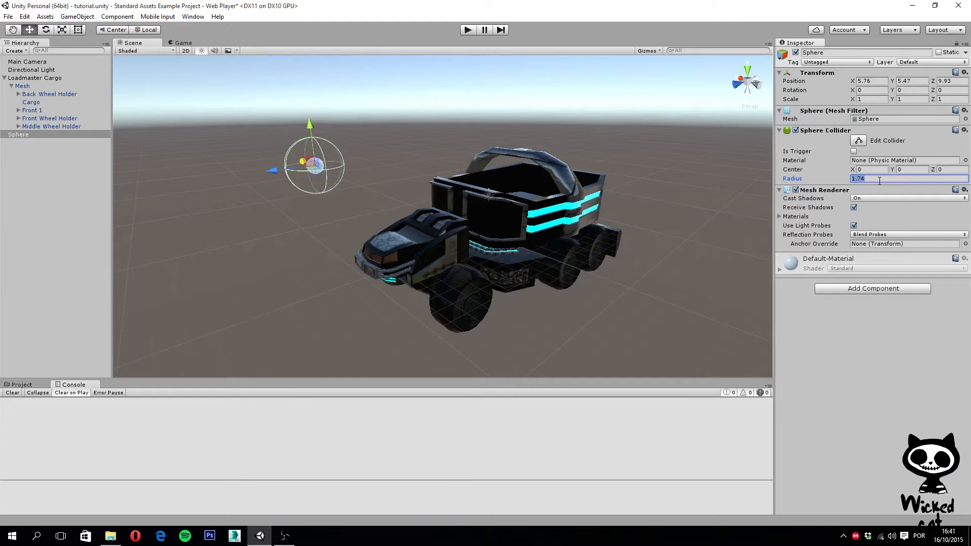
type("0.5")
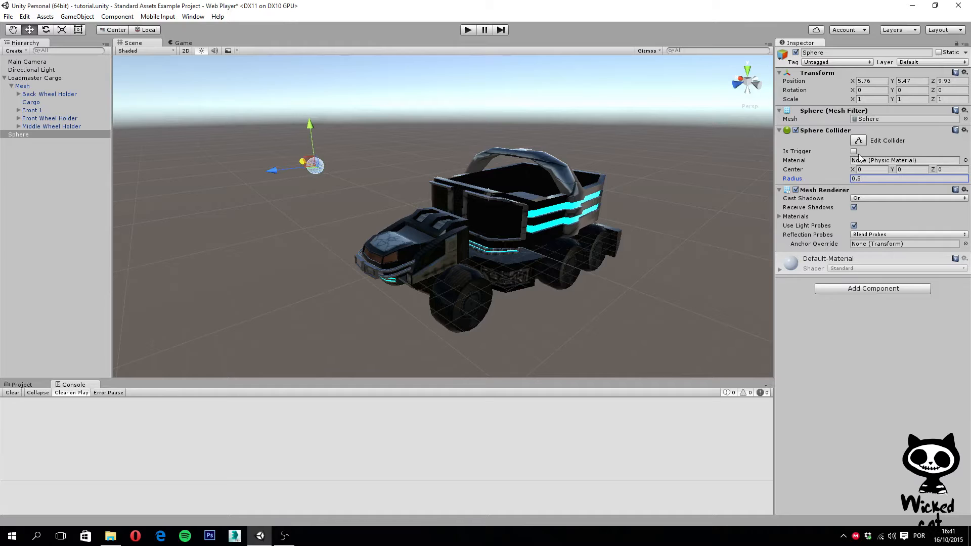
mouse_move(865, 156)
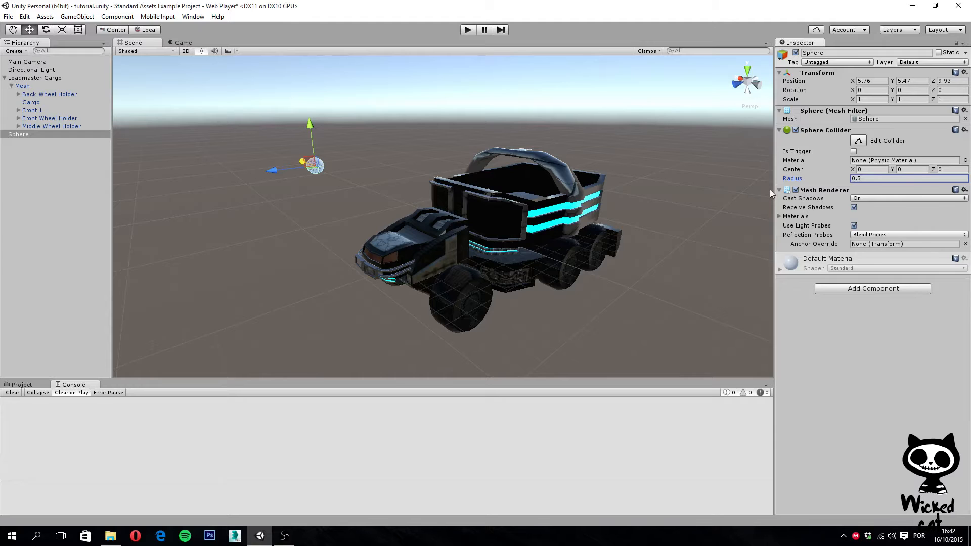
mouse_move(793, 180)
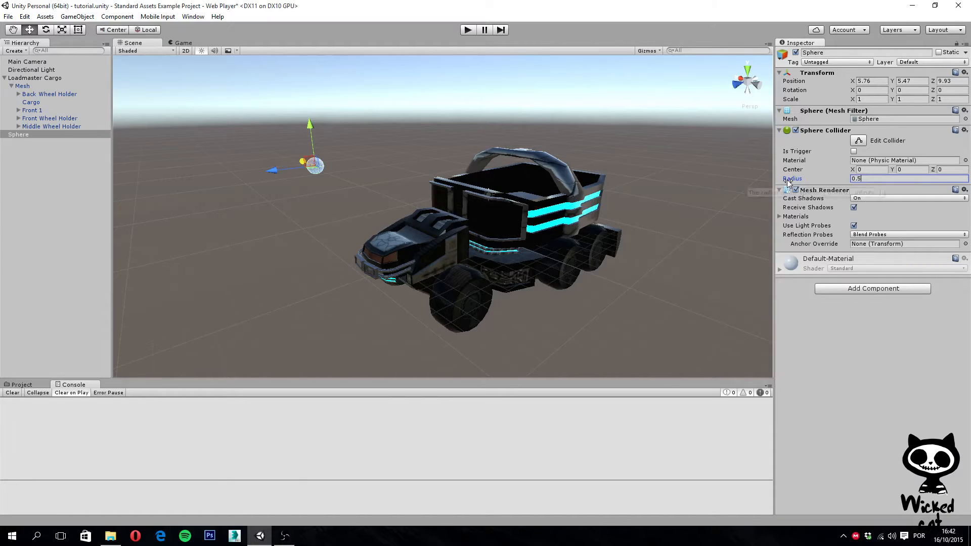
mouse_move(678, 167)
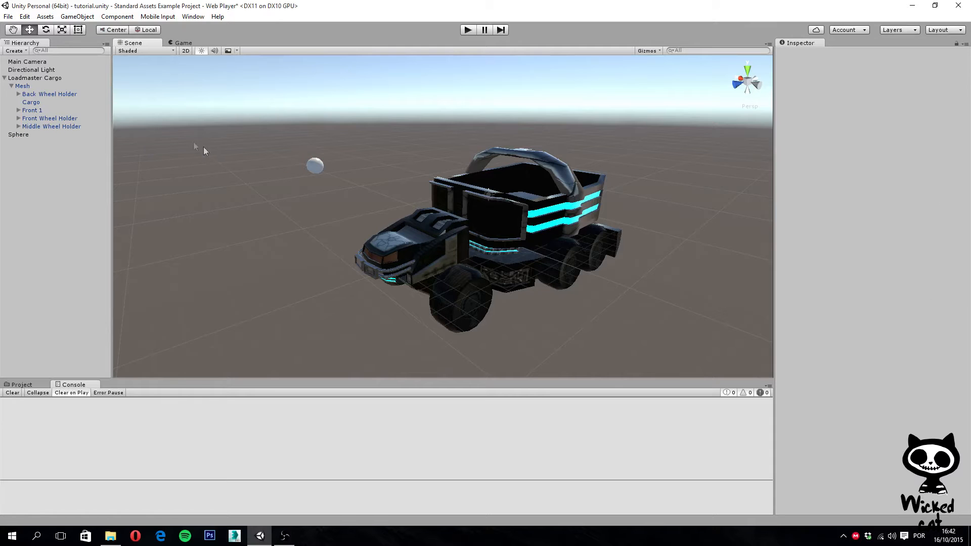
Add a Capsule with its Capsule Collider at radius 0.5, height 2
left_click(77, 16)
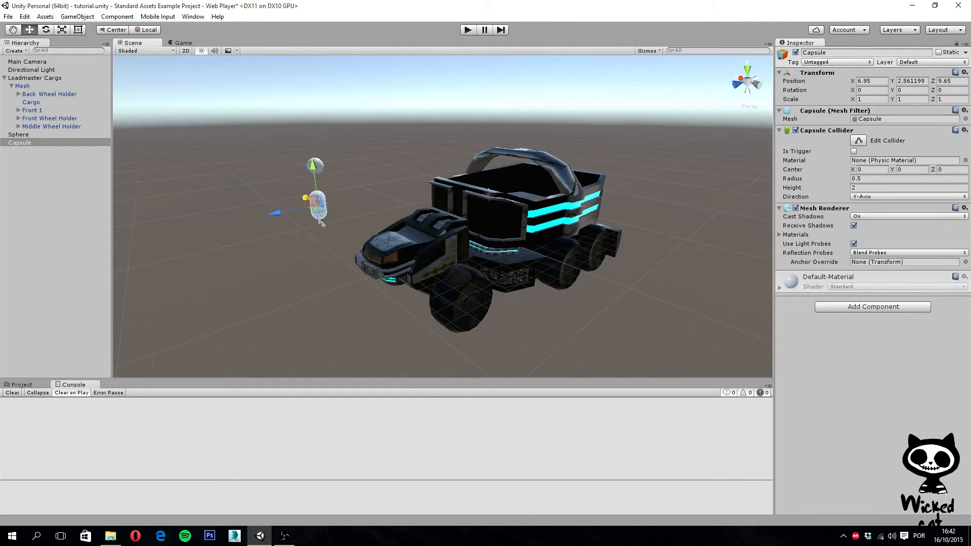
mouse_move(140, 151)
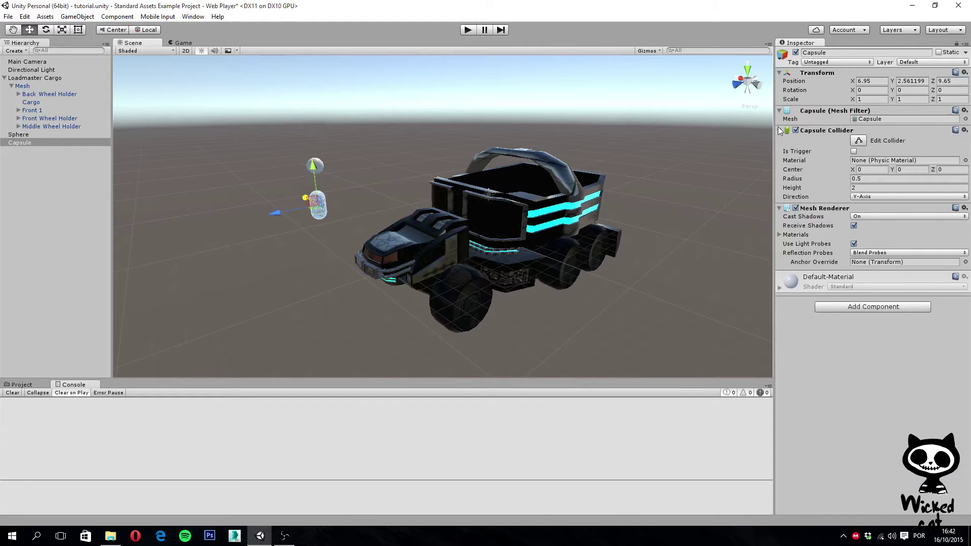
mouse_move(904, 140)
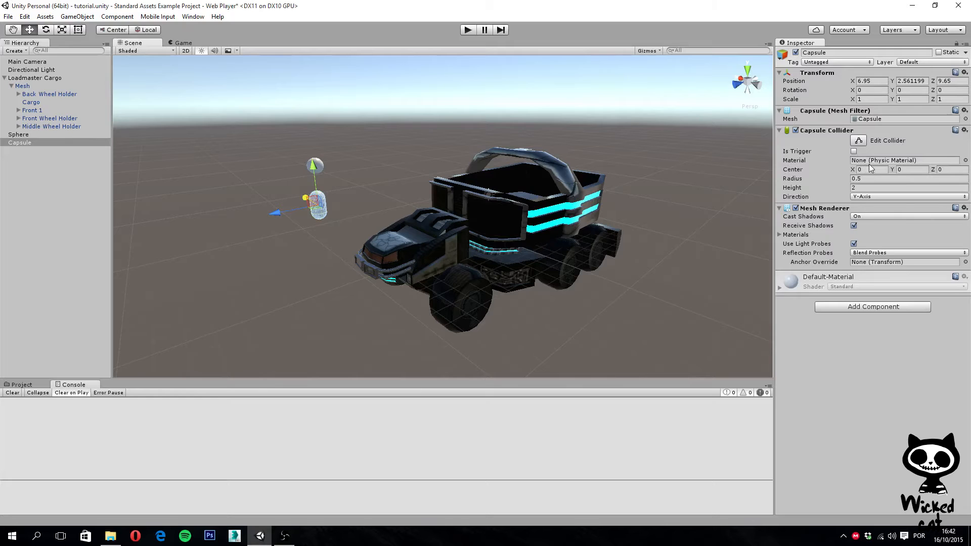
mouse_move(846, 184)
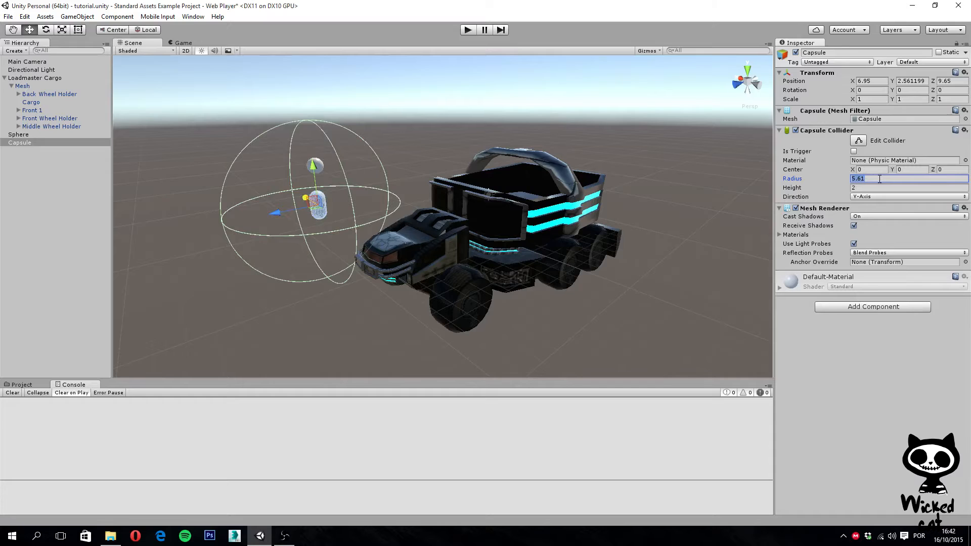
Set the Capsule Collider radius to 0.5 and height to 4.76 (via 3.88)
type("0.5")
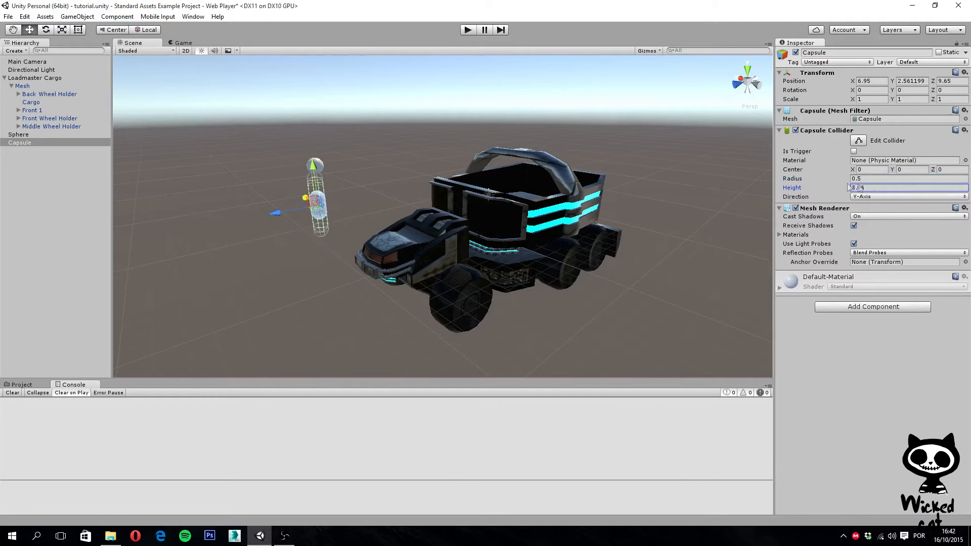
type("3.88")
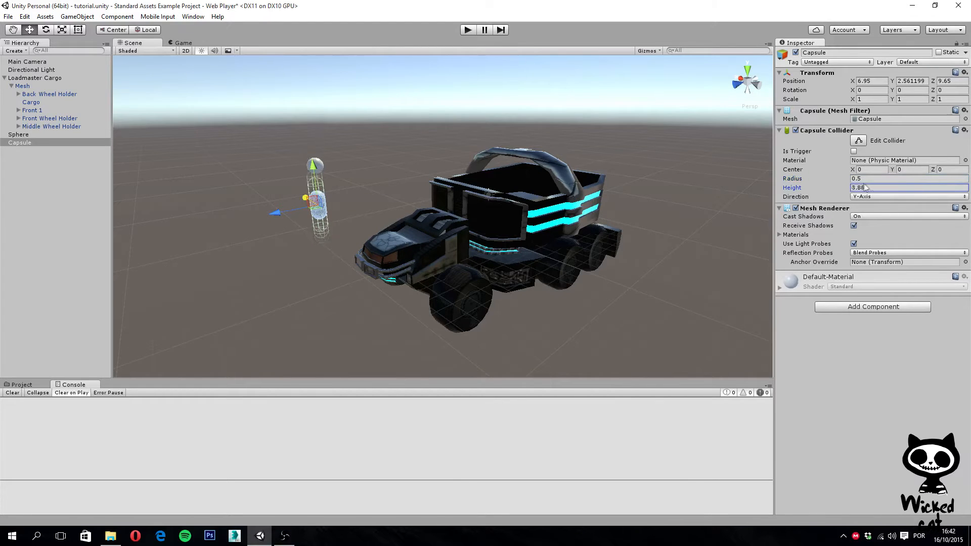
type("4.76")
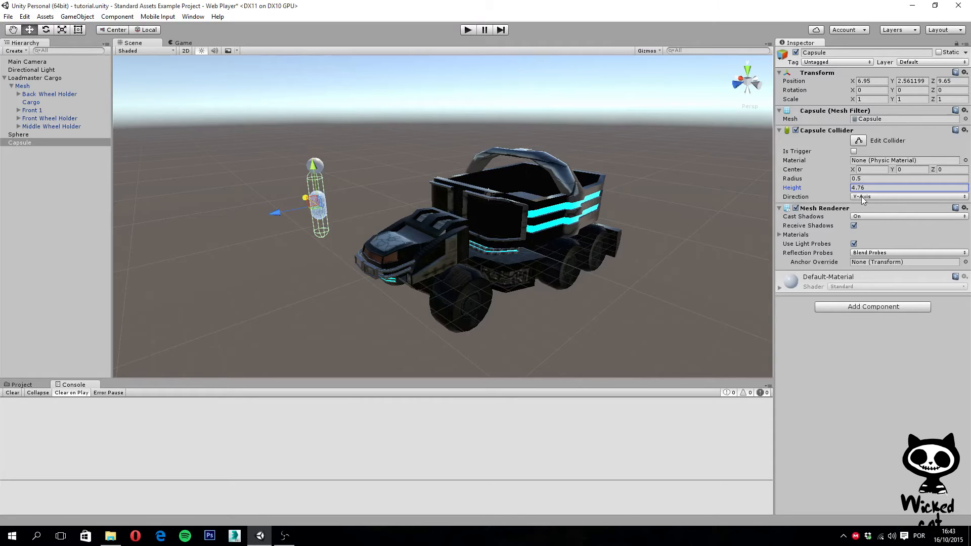
Try Capsule Collider direction X-Axis and Z-Axis, restore Y-Axis, and reach its component actions
left_click(907, 196)
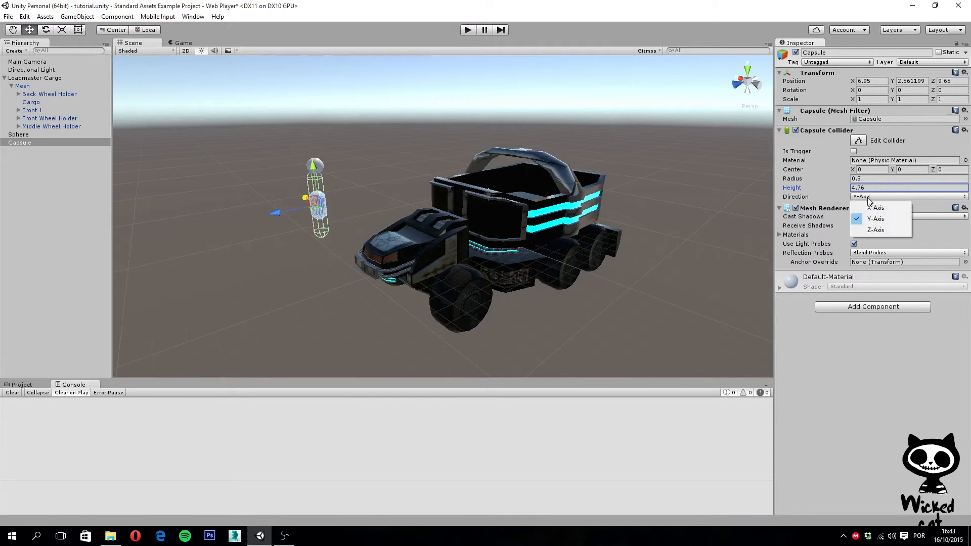
mouse_move(876, 208)
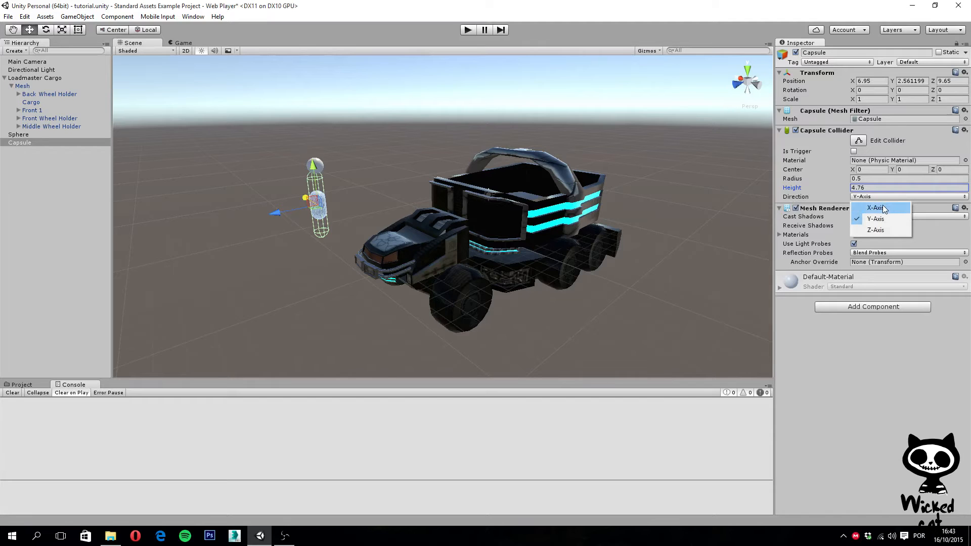
left_click(875, 207)
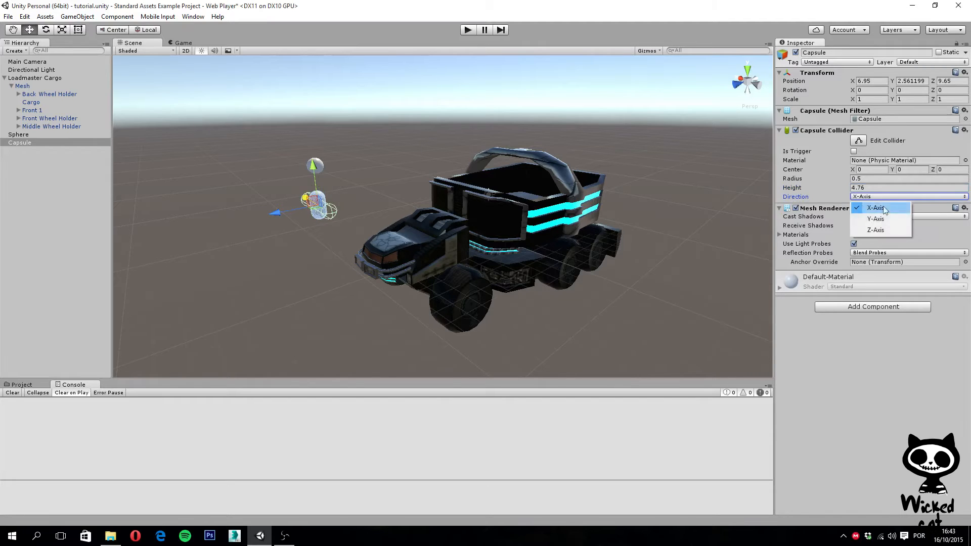
left_click(874, 229)
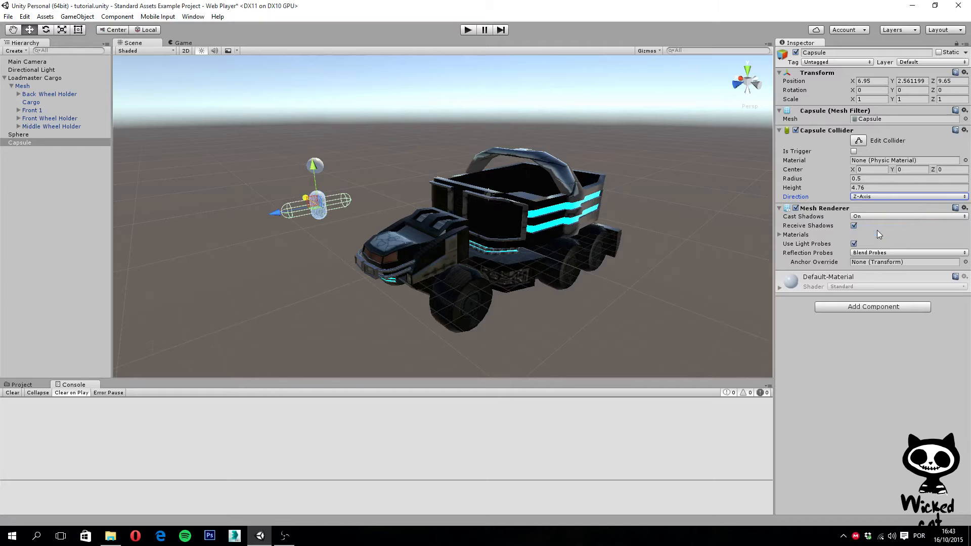
left_click(906, 196)
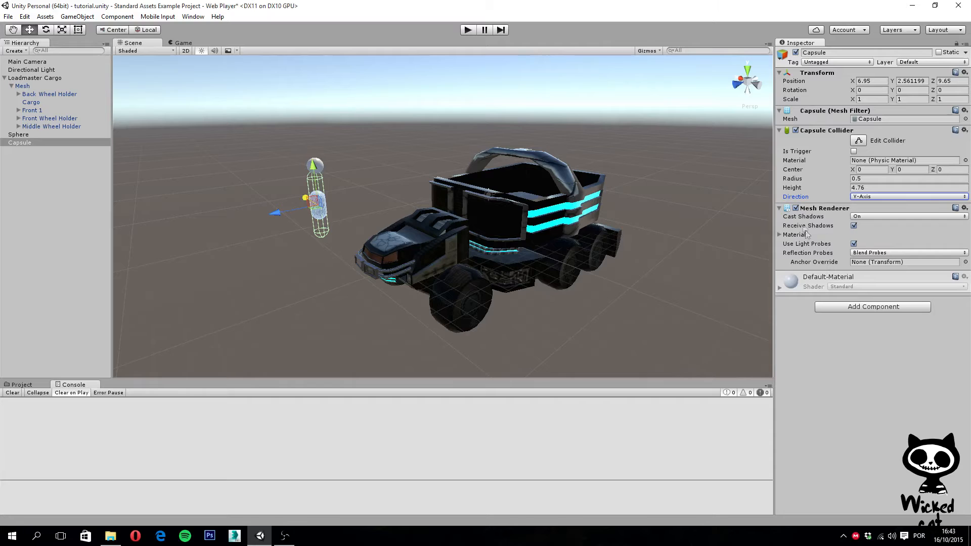
mouse_move(805, 234)
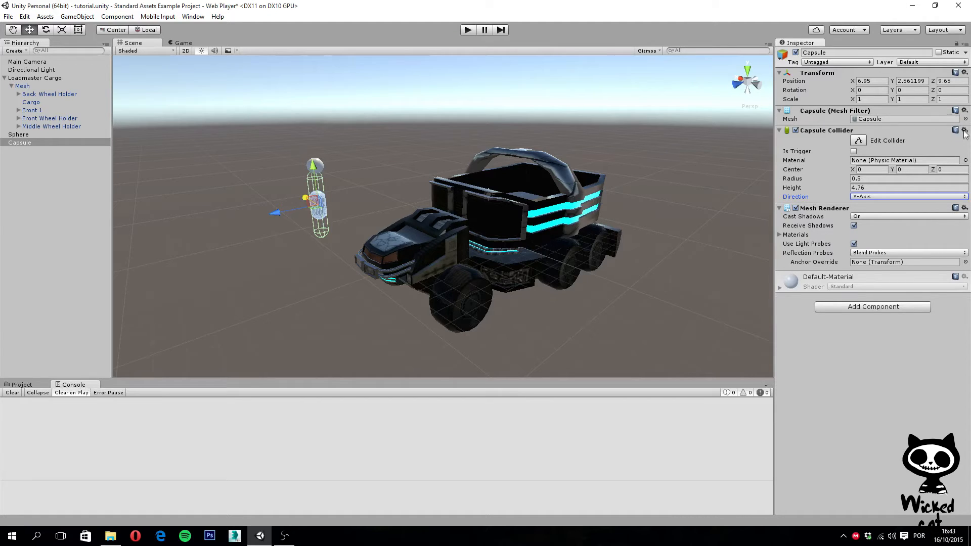
left_click(964, 130)
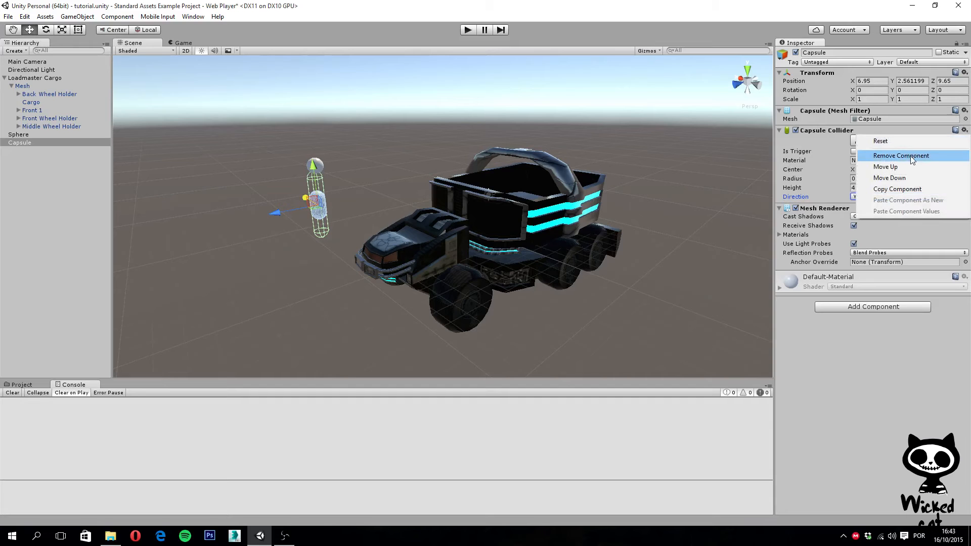
Search 'mesh' in Add Component and add a Mesh Collider to the Capsule
left_click(900, 156)
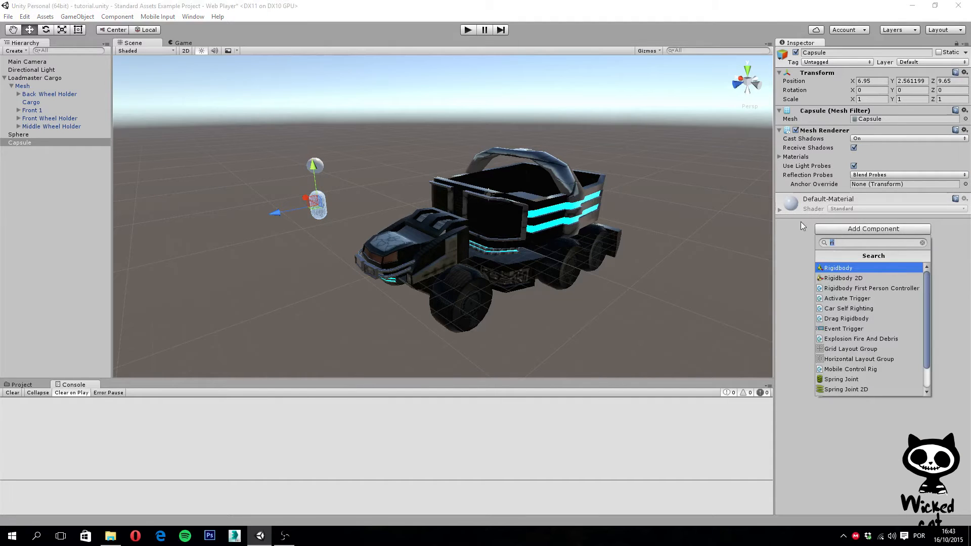
type("m")
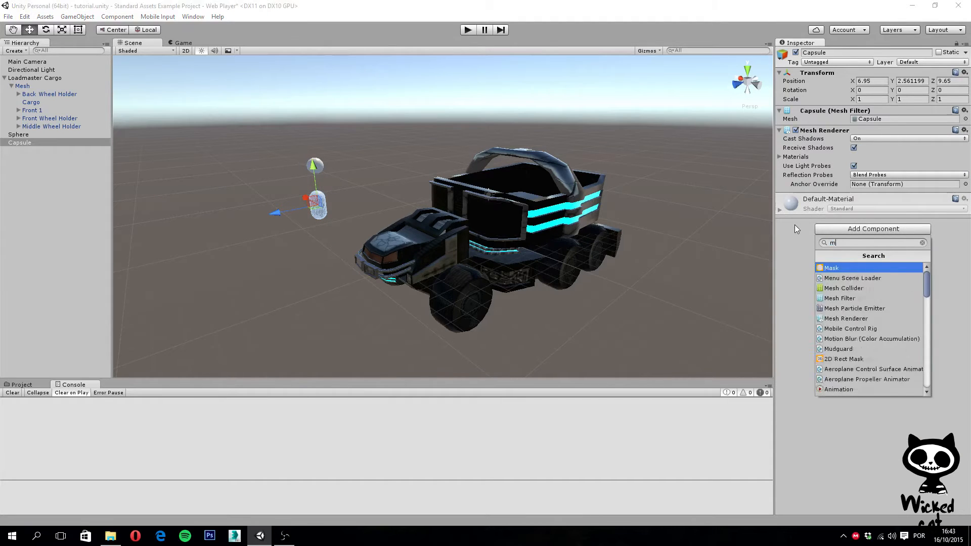
type("esh")
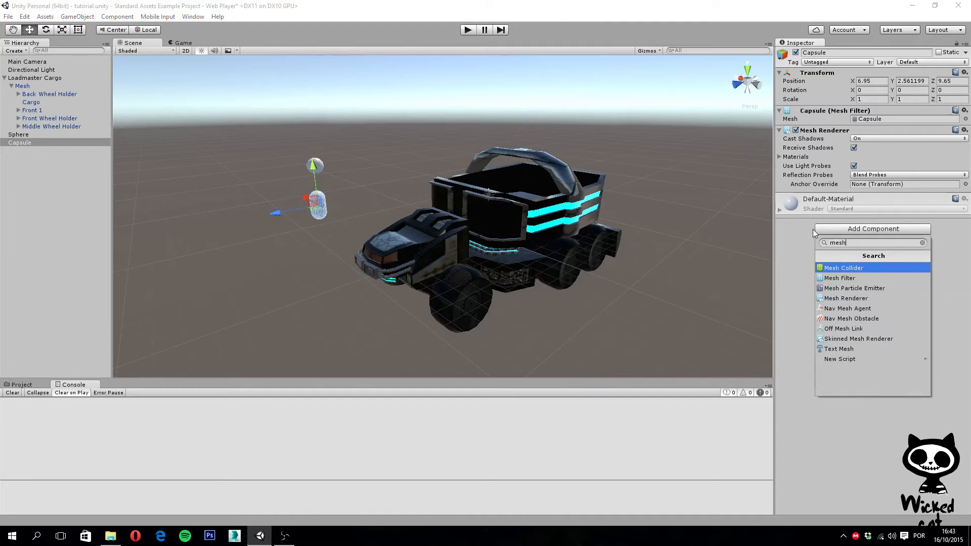
left_click(843, 267)
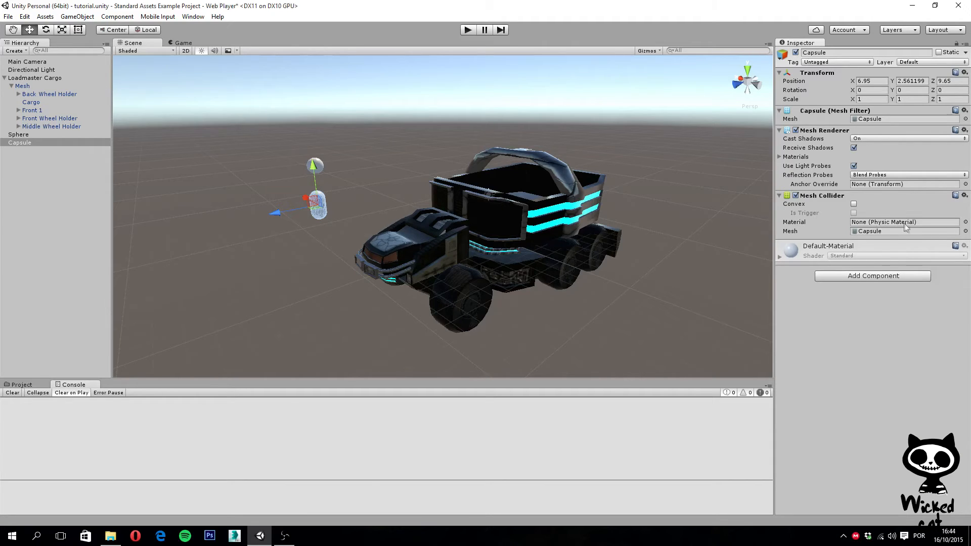
mouse_move(791, 242)
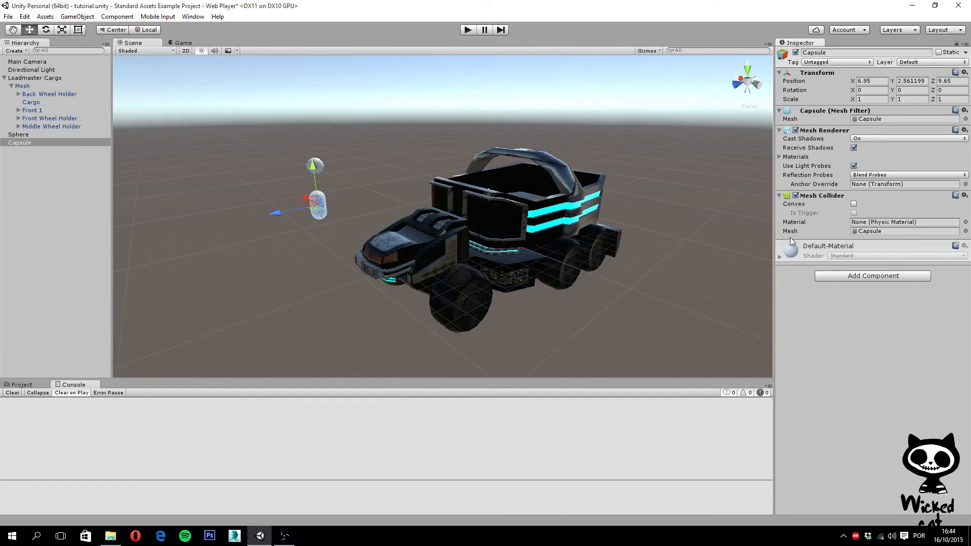
mouse_move(789, 212)
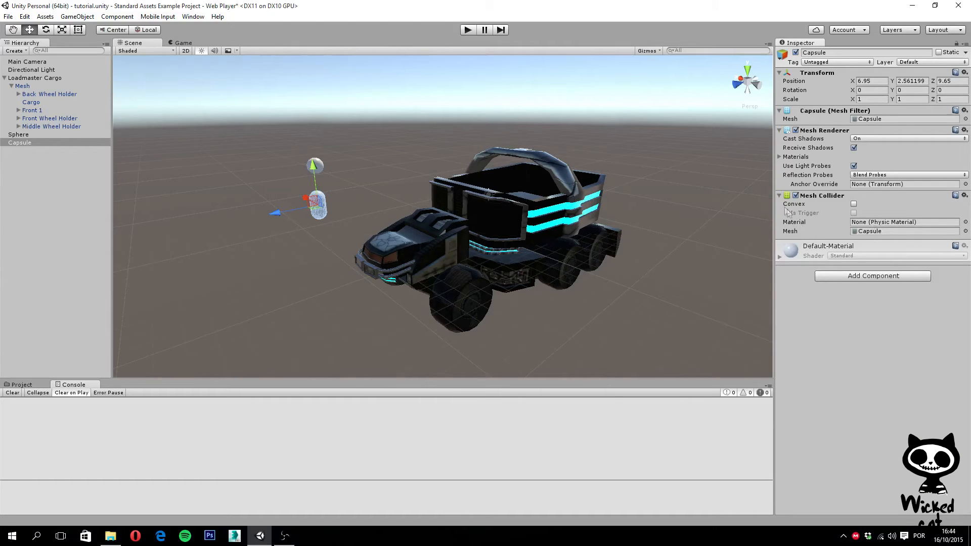
mouse_move(677, 234)
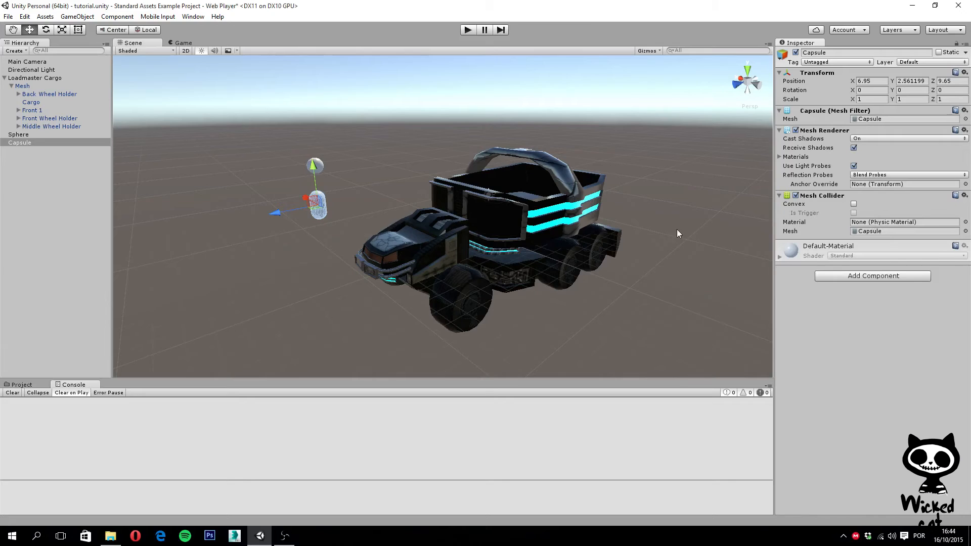
mouse_move(808, 234)
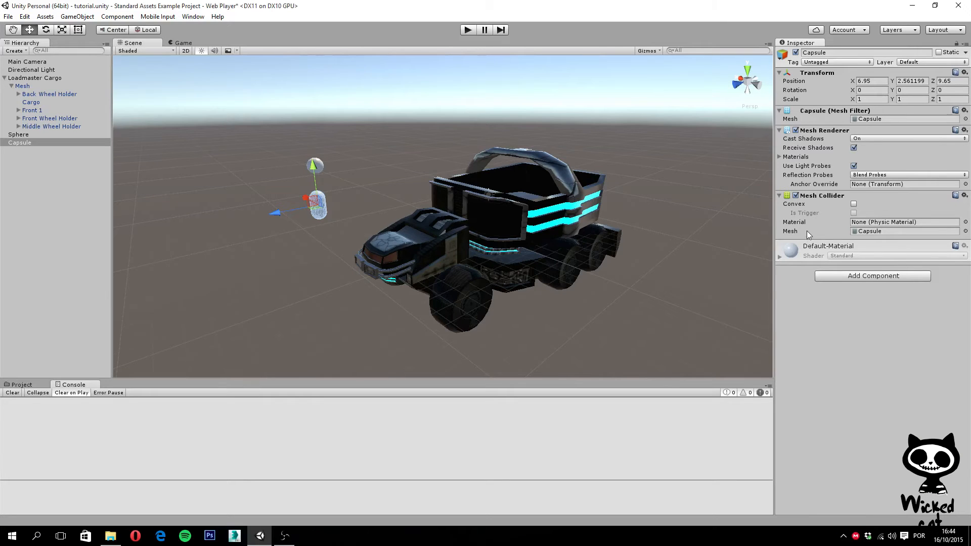
mouse_move(875, 236)
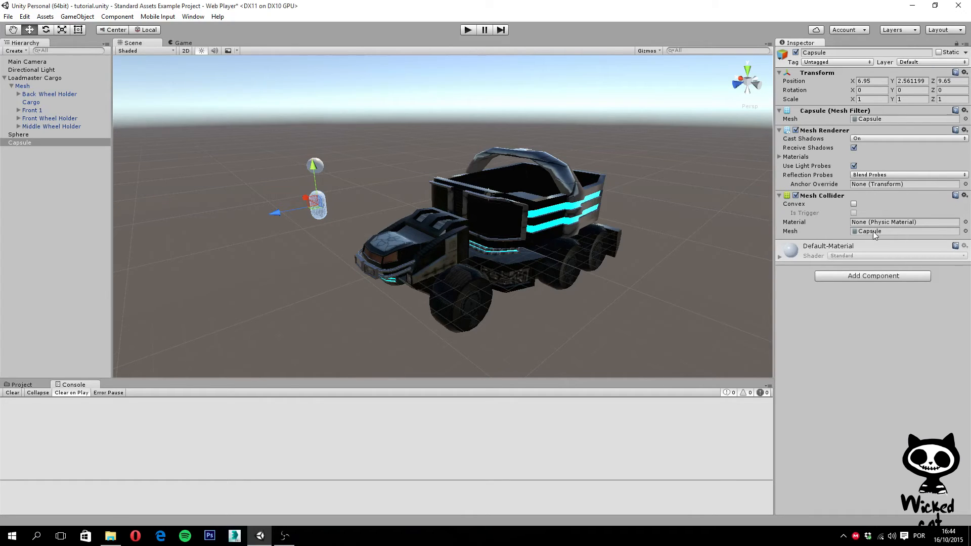
left_click(904, 230)
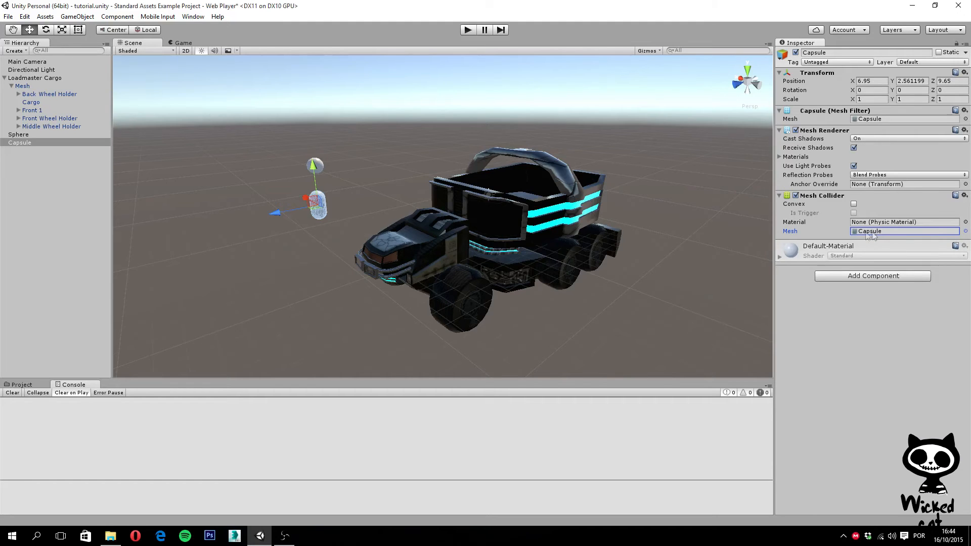
mouse_move(461, 160)
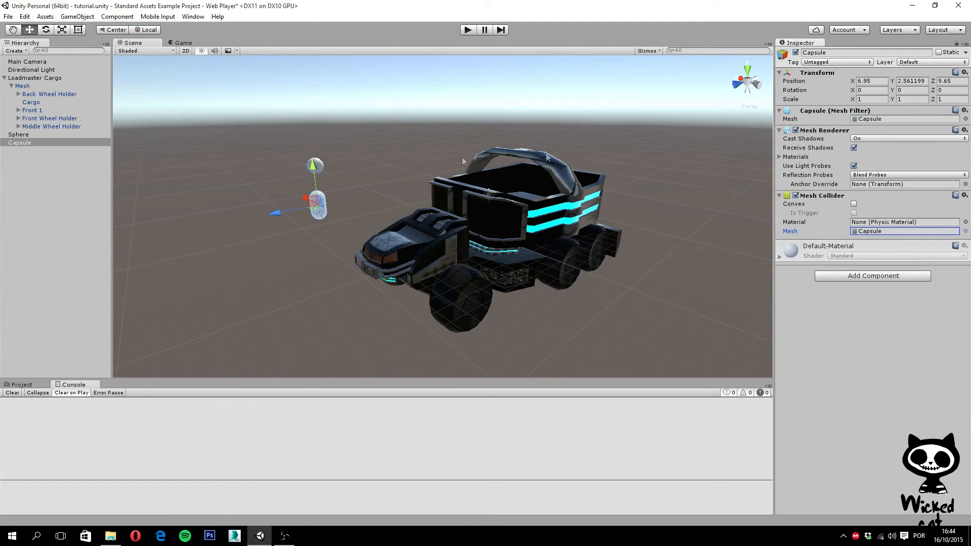
mouse_move(843, 237)
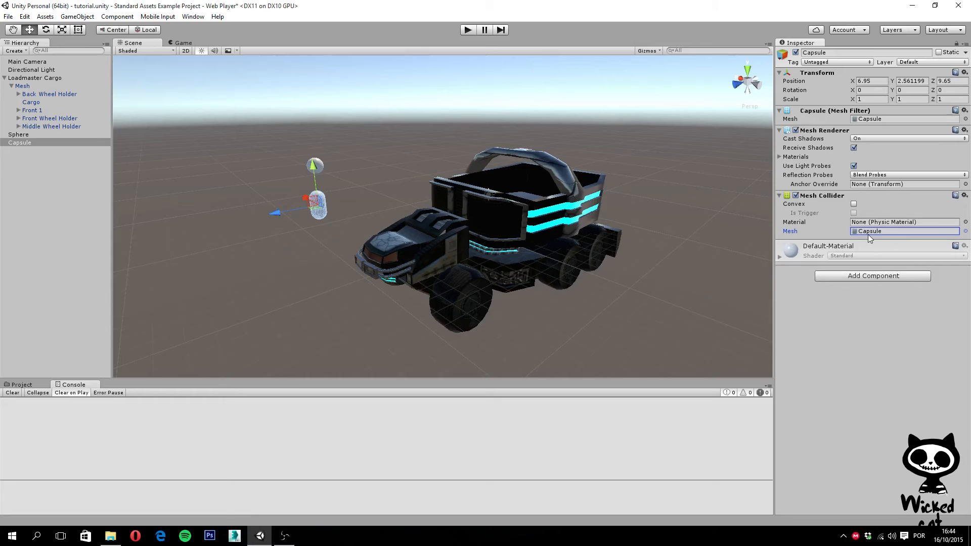
mouse_move(791, 235)
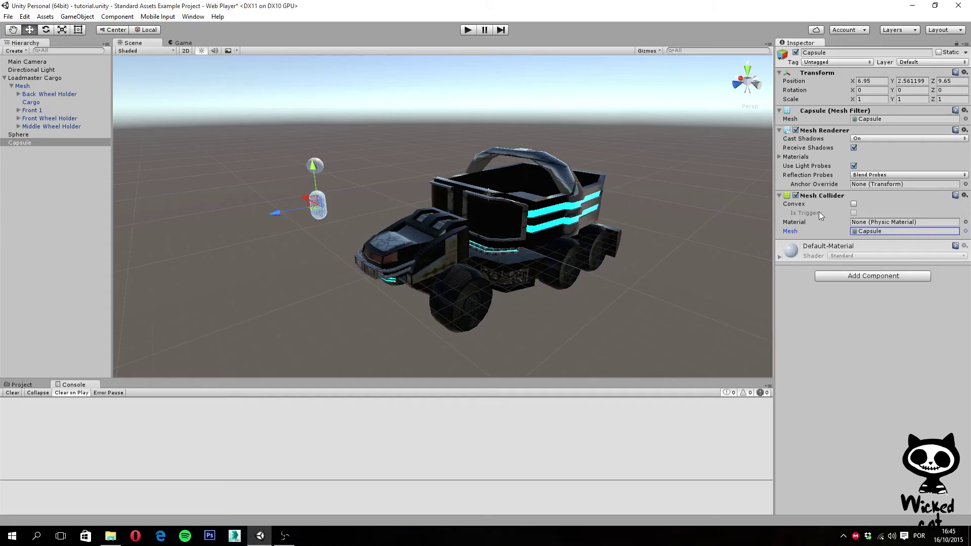
mouse_move(860, 208)
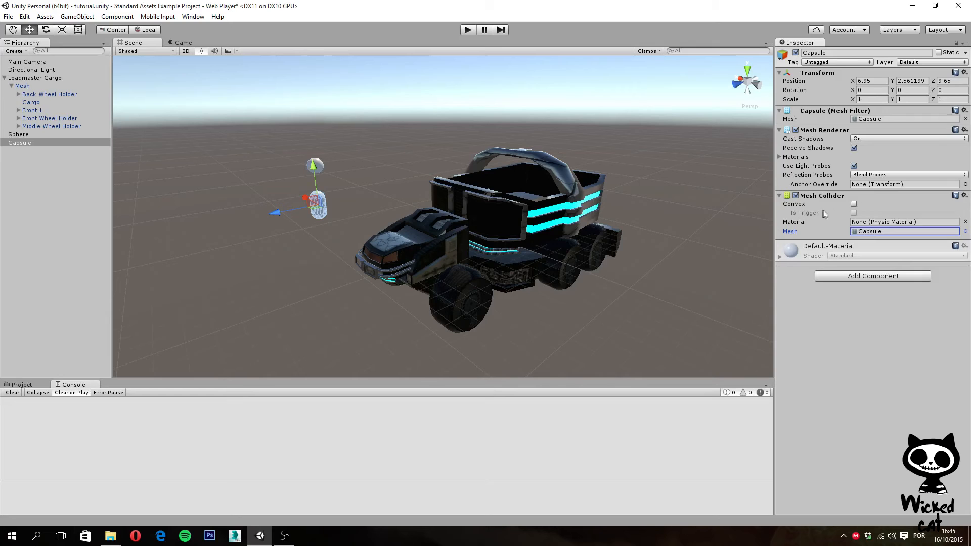
Enable Convex on the Capsule's Mesh Collider, triggering the 256-vertex hull error
left_click(853, 203)
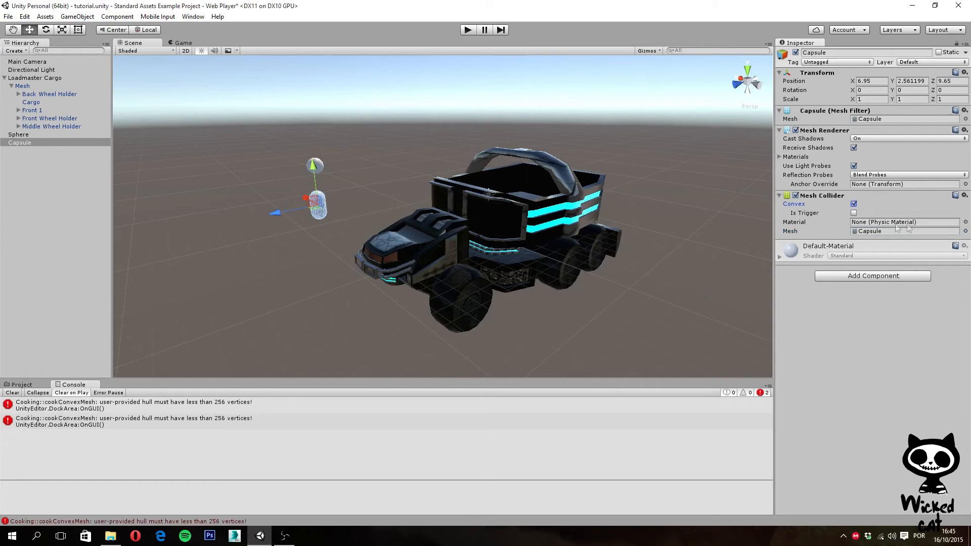
mouse_move(854, 213)
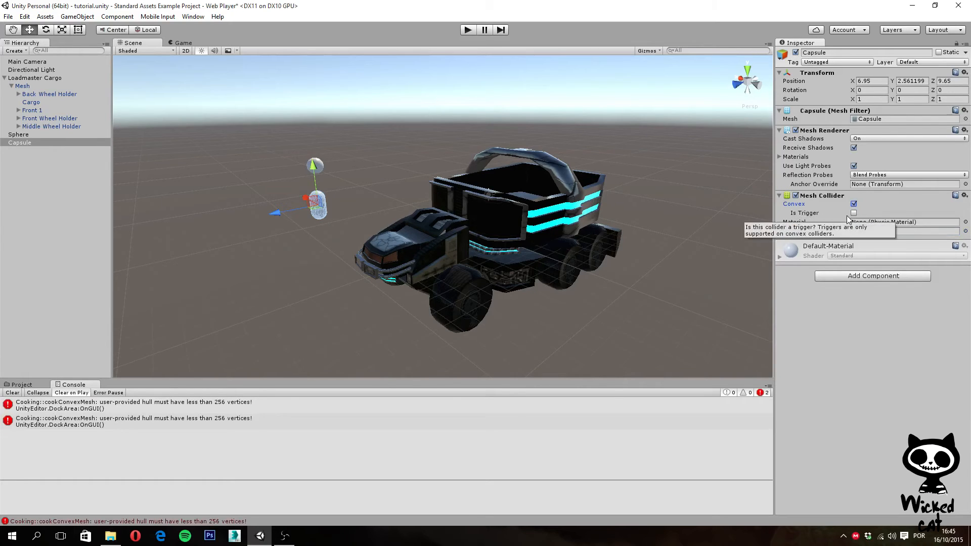
mouse_move(434, 345)
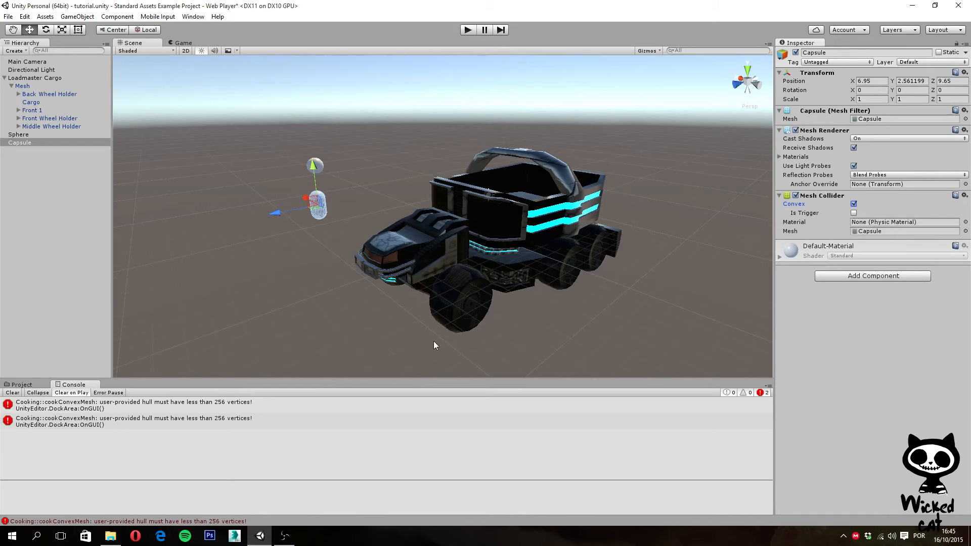
mouse_move(704, 230)
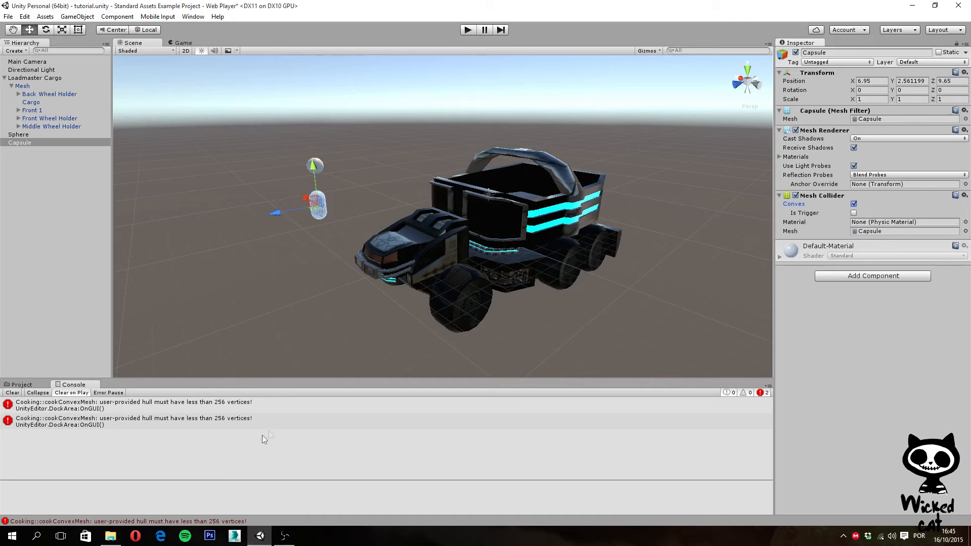
mouse_move(173, 420)
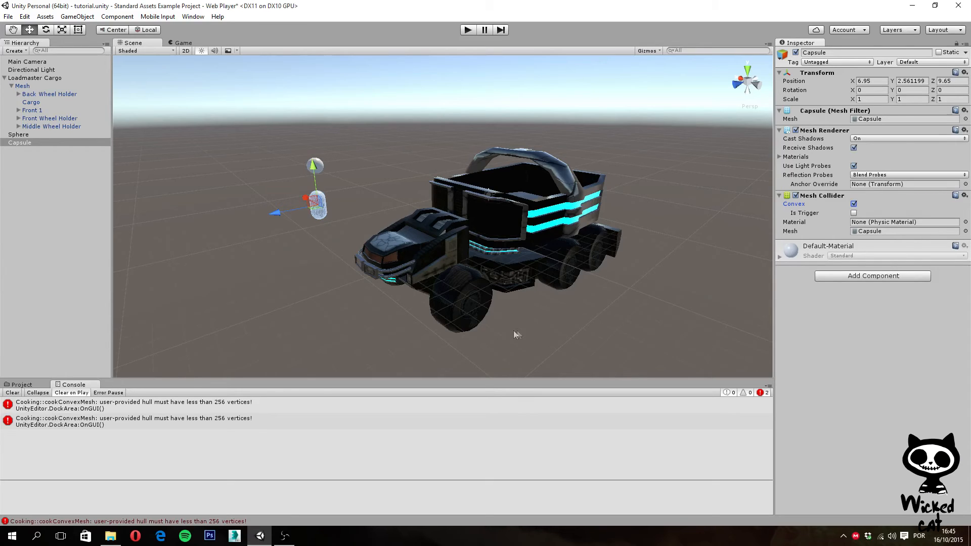
mouse_move(180, 423)
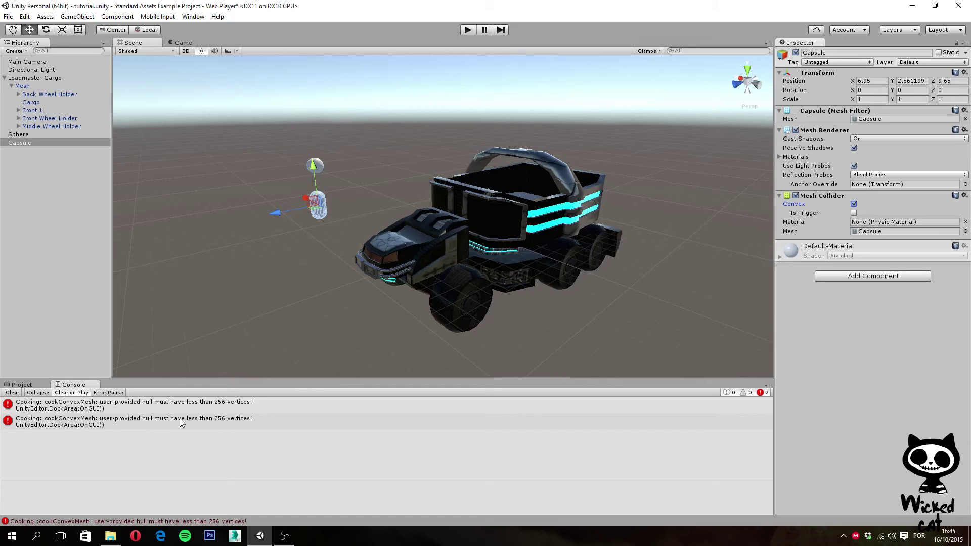
mouse_move(283, 423)
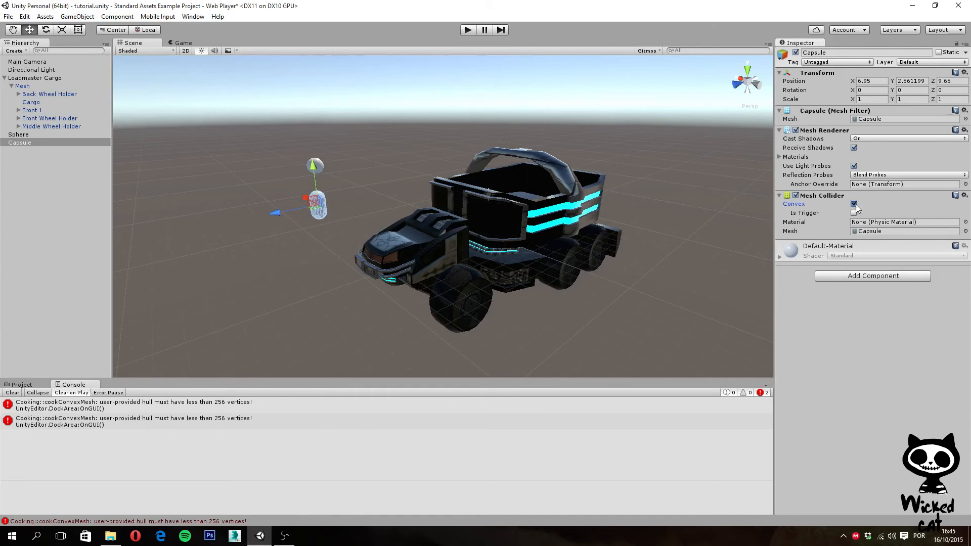
Turn Convex back off on the Capsule's Mesh Collider, clearing the errors
left_click(854, 203)
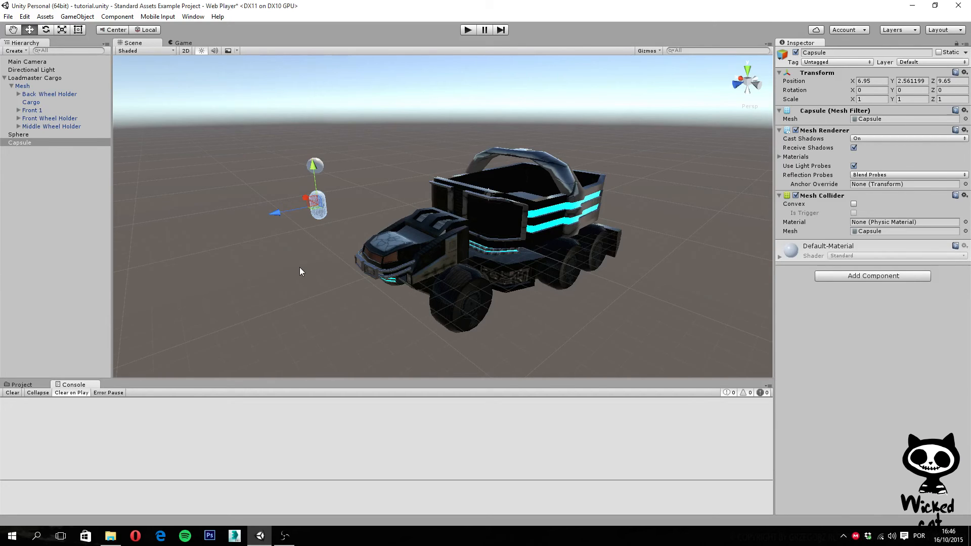
mouse_move(309, 269)
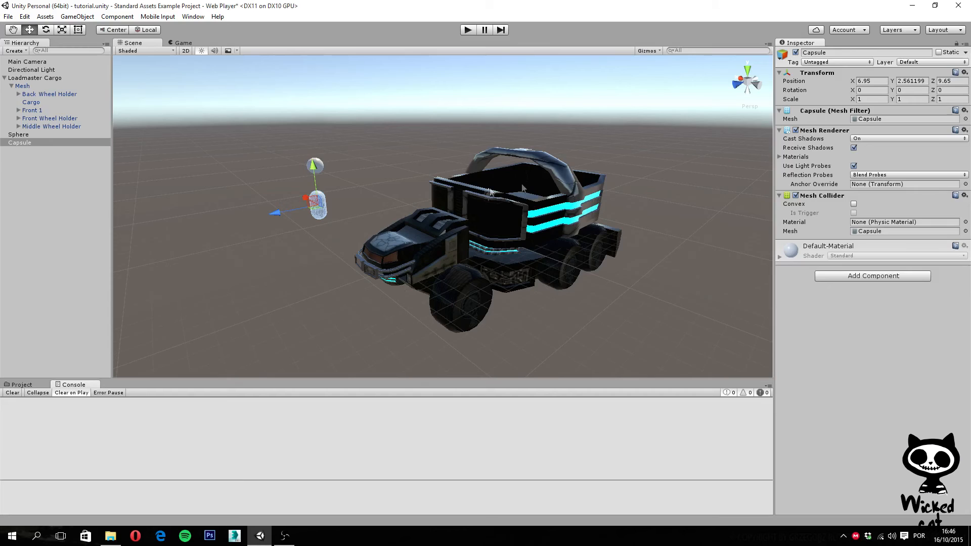
Select the truck's Mesh object with its 9.48×2.12×12.62 Box Collider and collapse Loadmaster Cargo
left_click(22, 85)
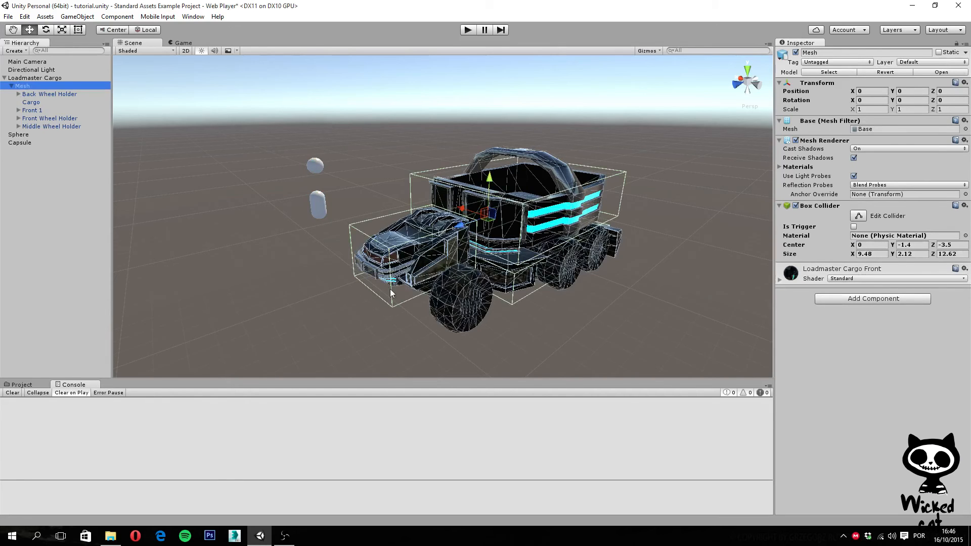
mouse_move(470, 198)
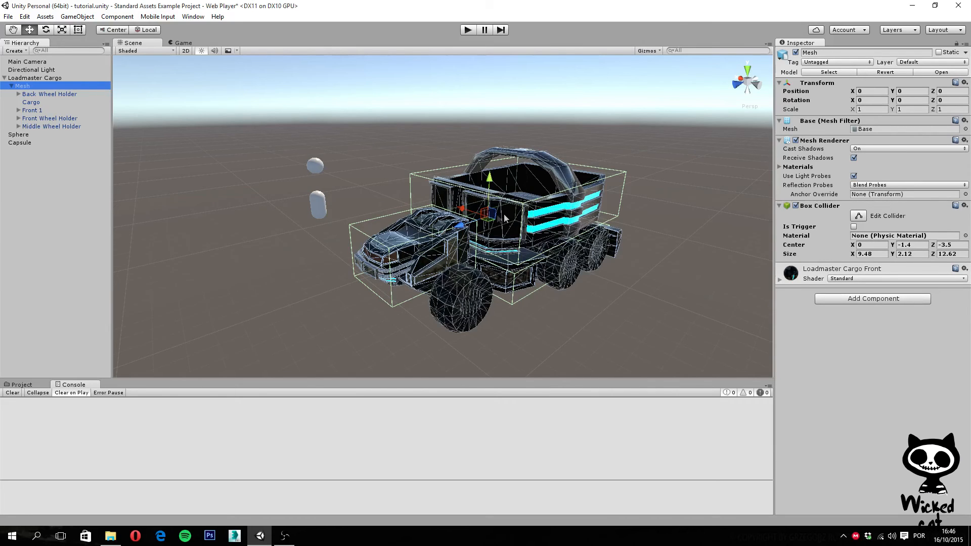
mouse_move(358, 234)
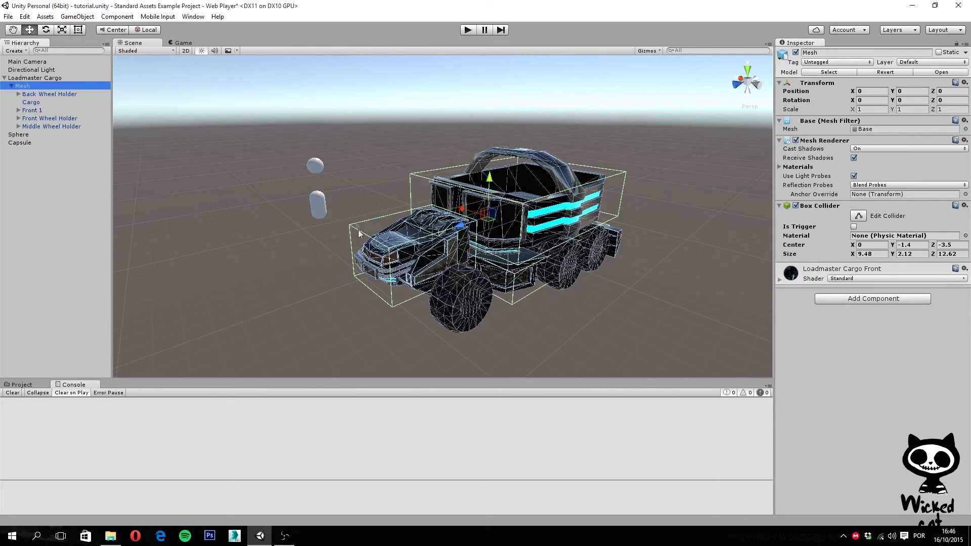
mouse_move(505, 286)
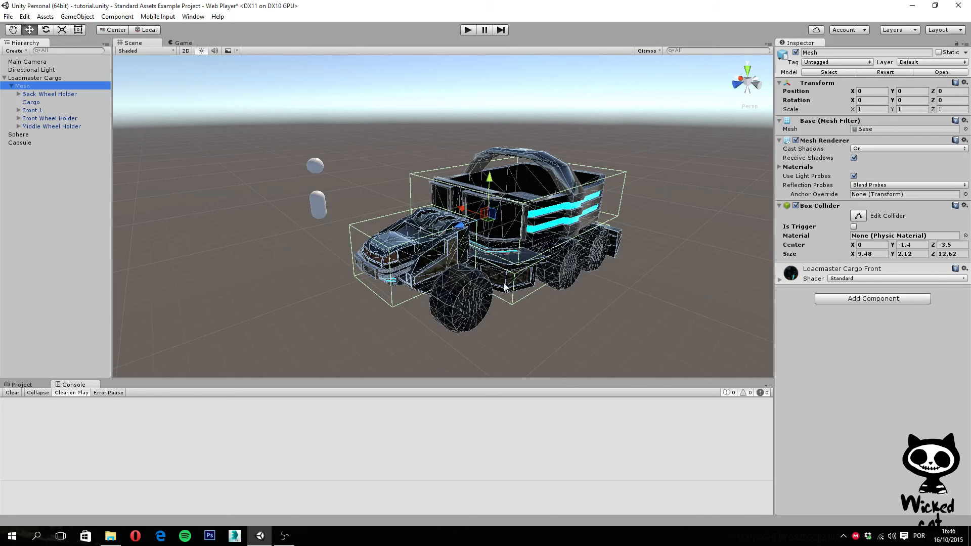
mouse_move(495, 286)
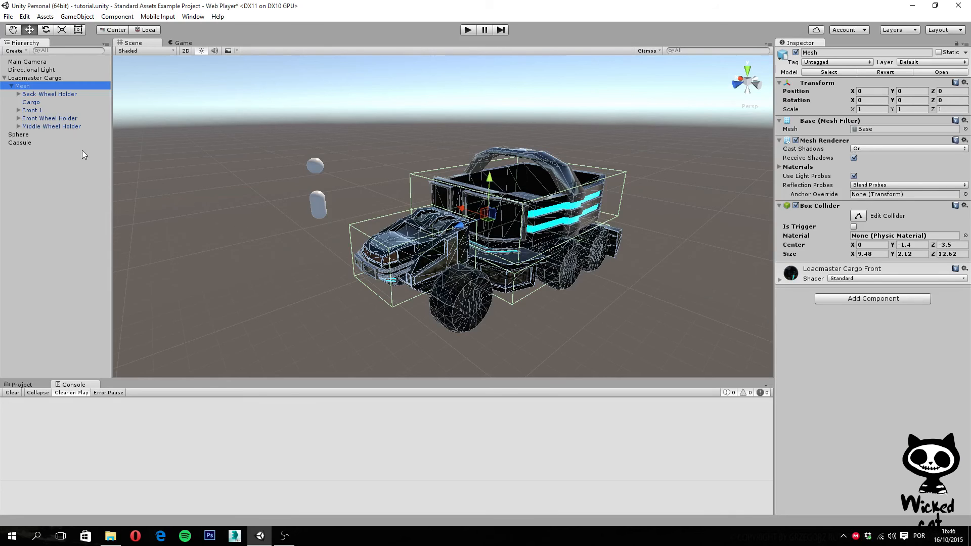
mouse_move(11, 88)
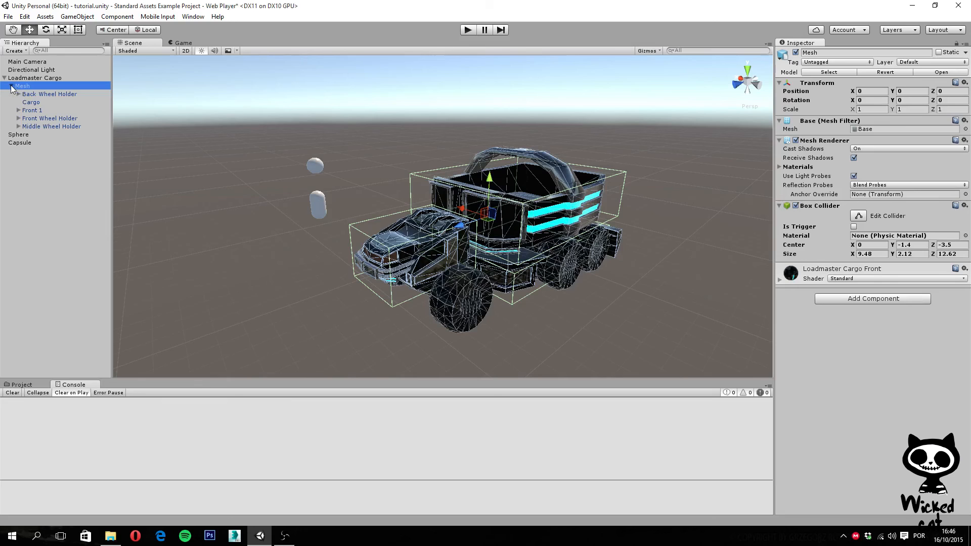
left_click(4, 78)
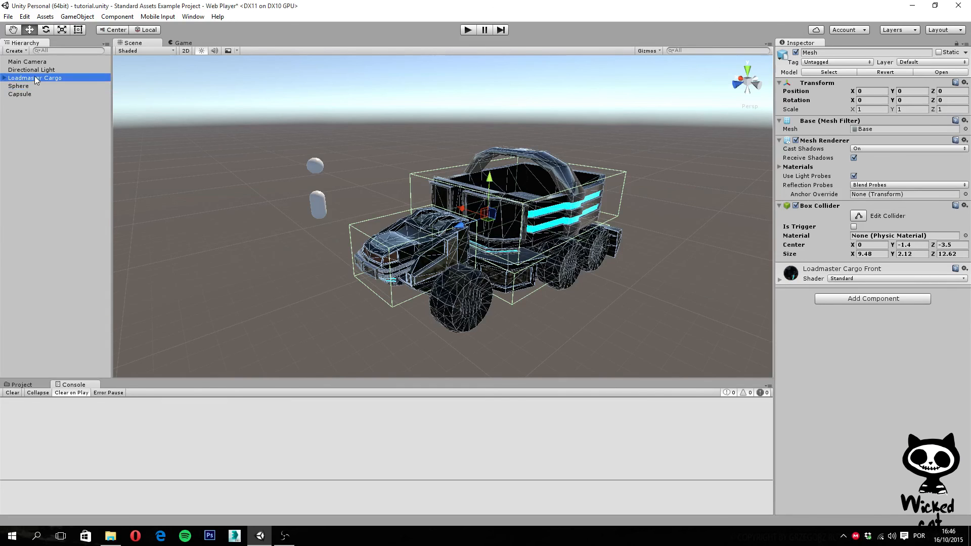